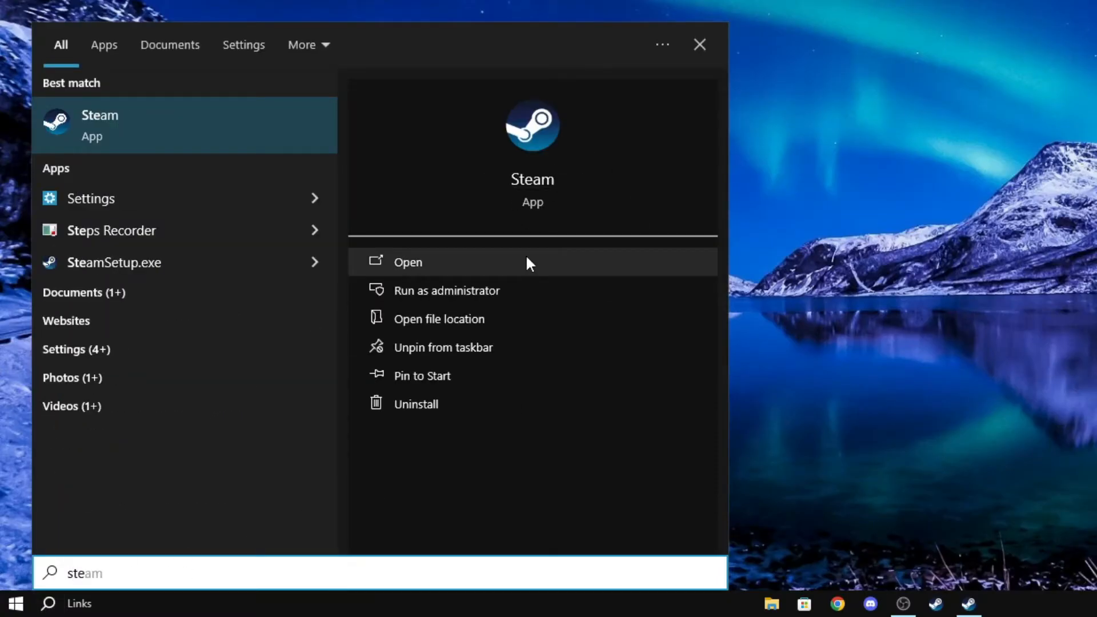
# - Browse Counter-Strike 2's installed files from its Steam library properties
pyautogui.click(408, 263)
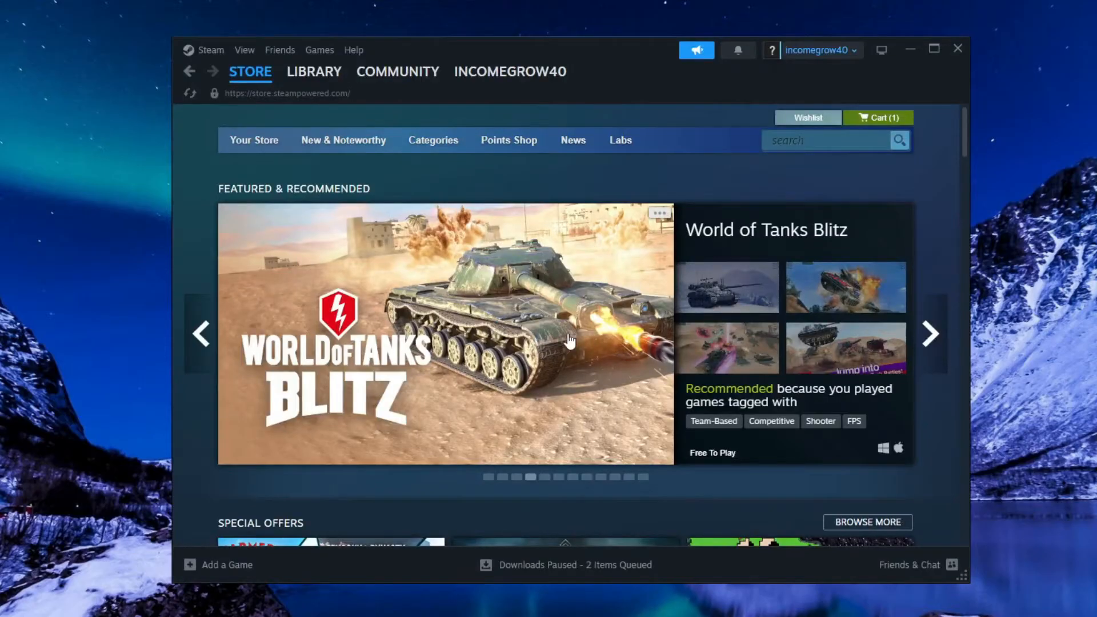
pyautogui.click(313, 71)
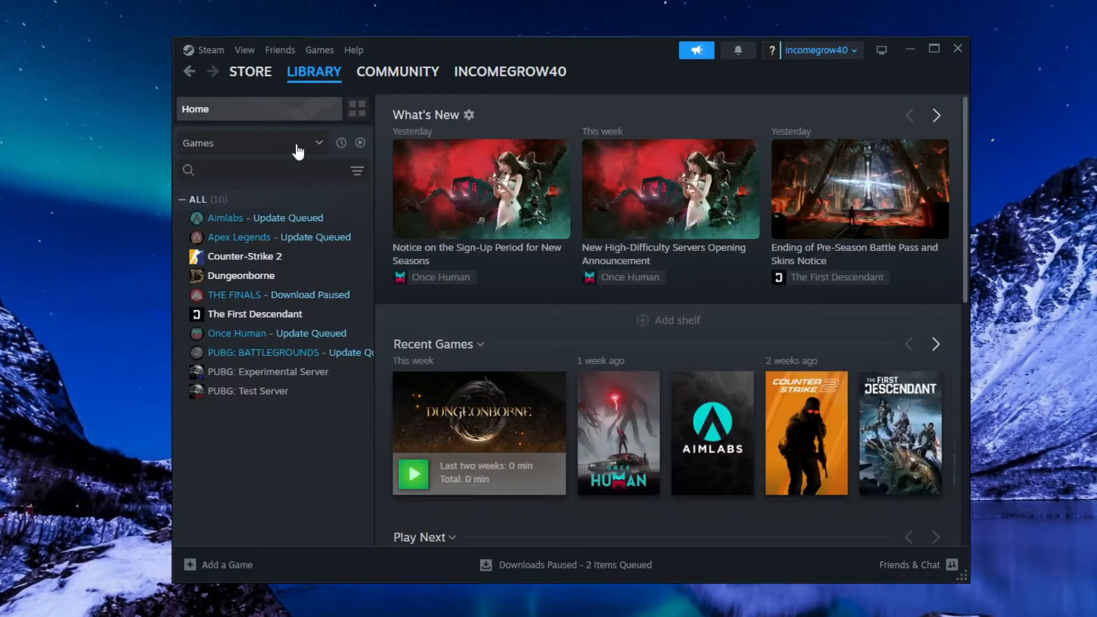
pyautogui.rightClick(245, 256)
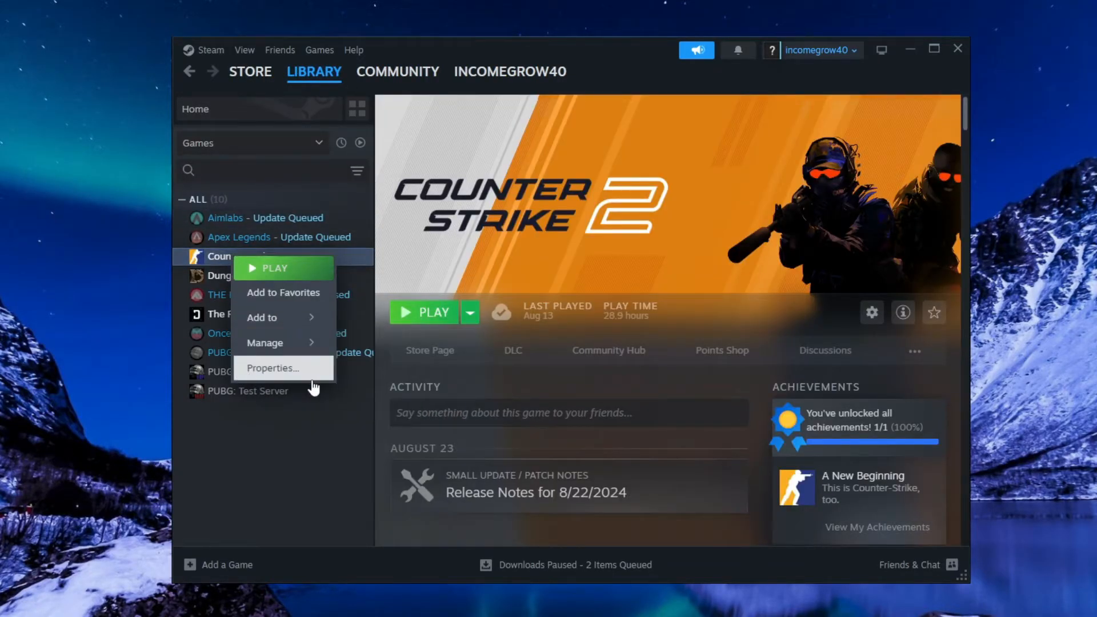
pyautogui.click(273, 368)
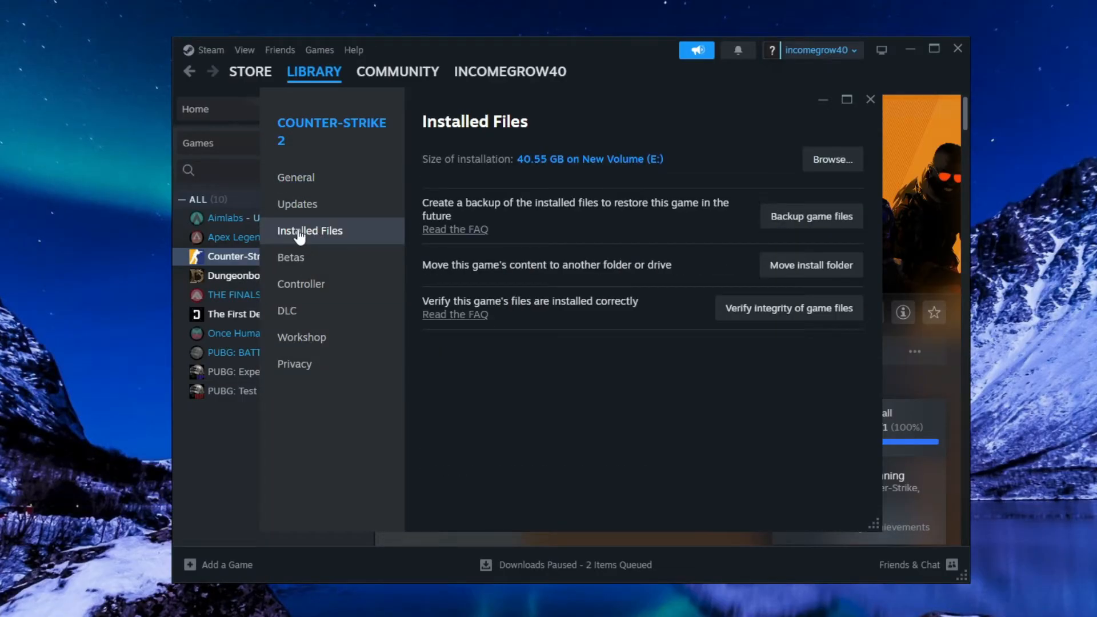
pyautogui.click(831, 159)
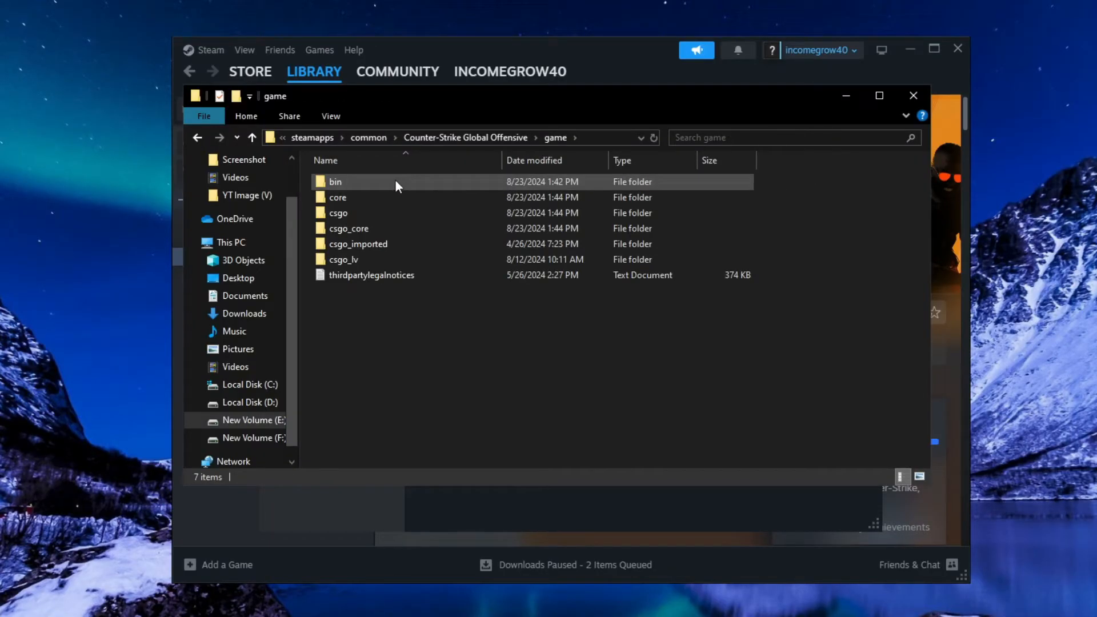
# - Bring up the cs2 application's properties inside the bin\win64 folder
pyautogui.doubleClick(335, 182)
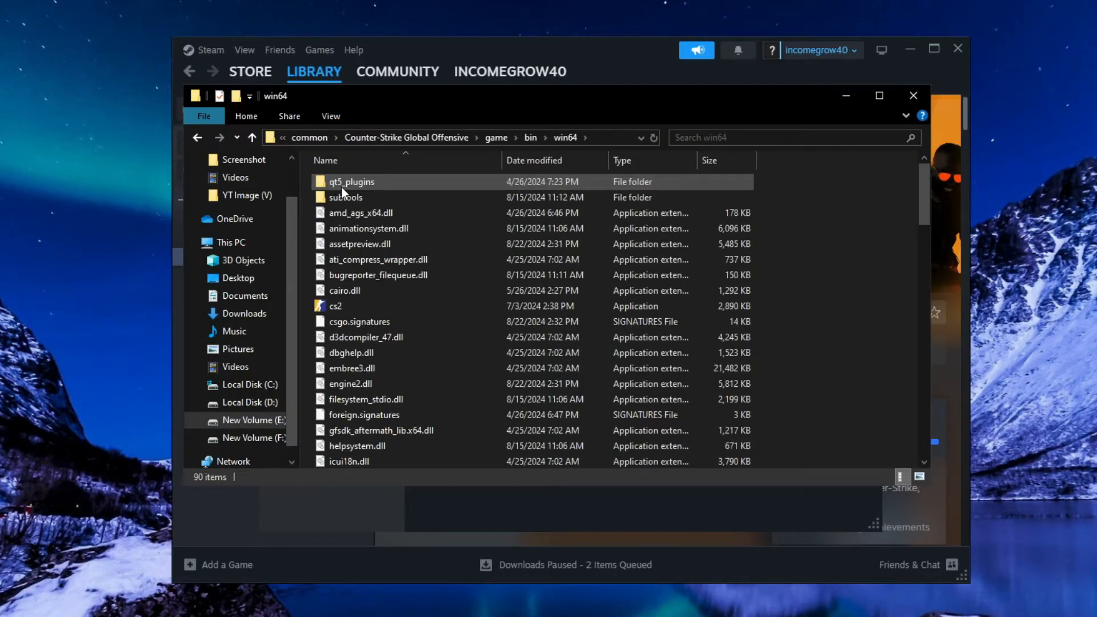
pyautogui.rightClick(336, 306)
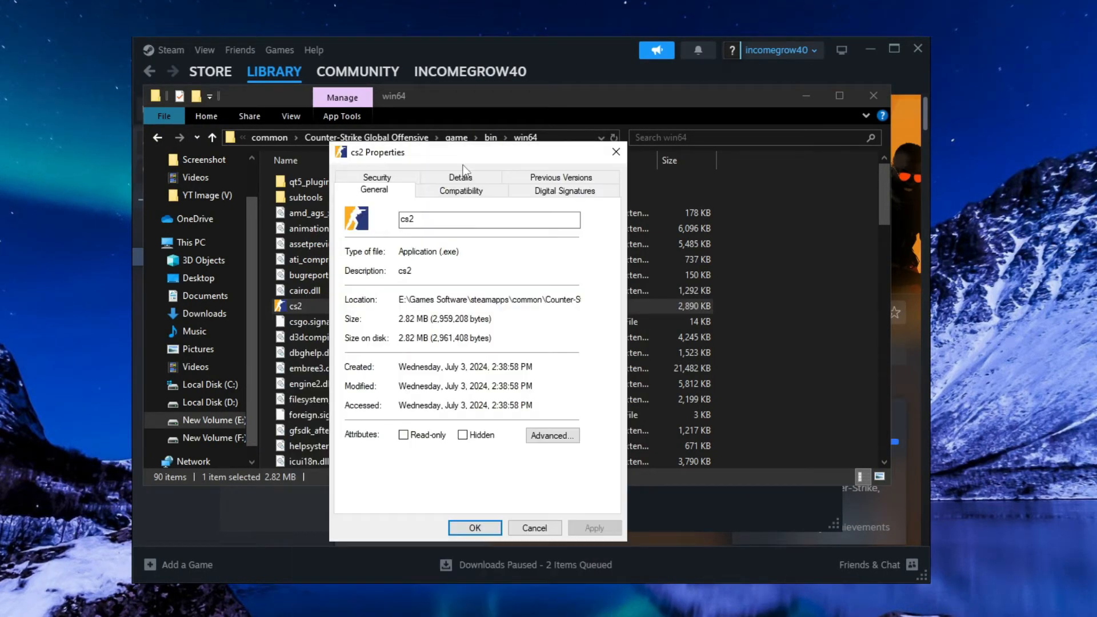
# - Disable full-screen optimisations for cs2 and override high DPI scaling by Application, then apply
pyautogui.click(460, 191)
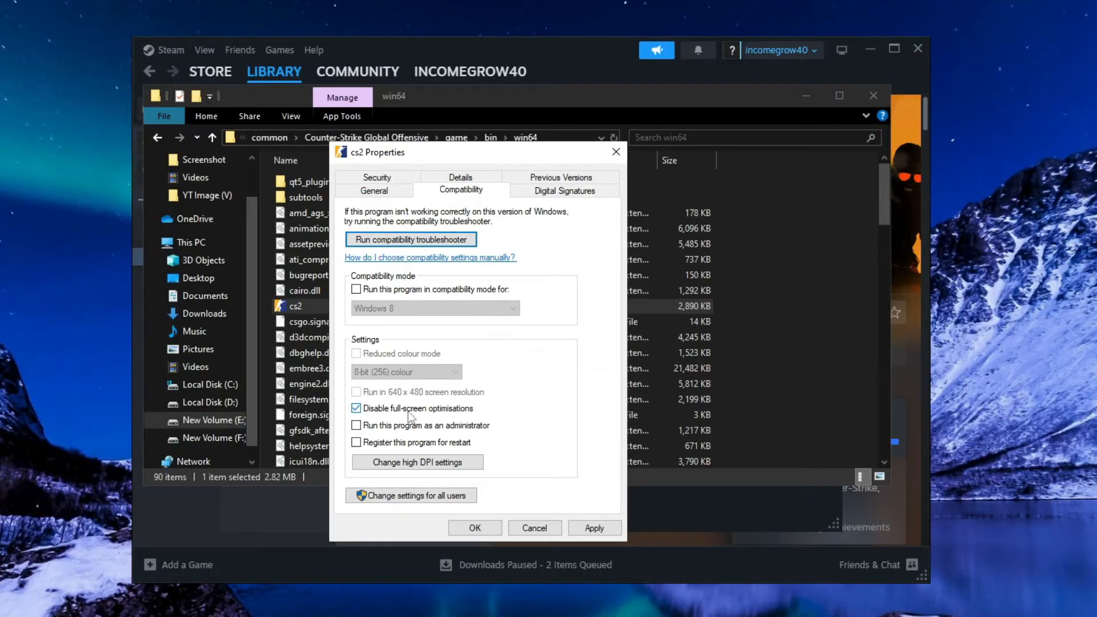
pyautogui.click(416, 462)
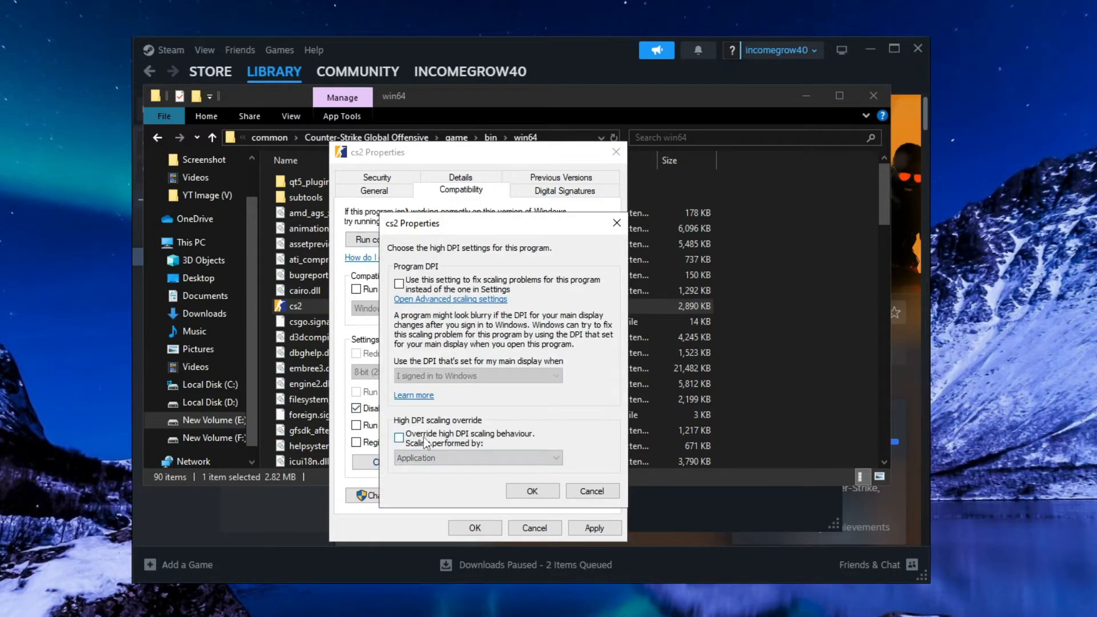
pyautogui.click(399, 438)
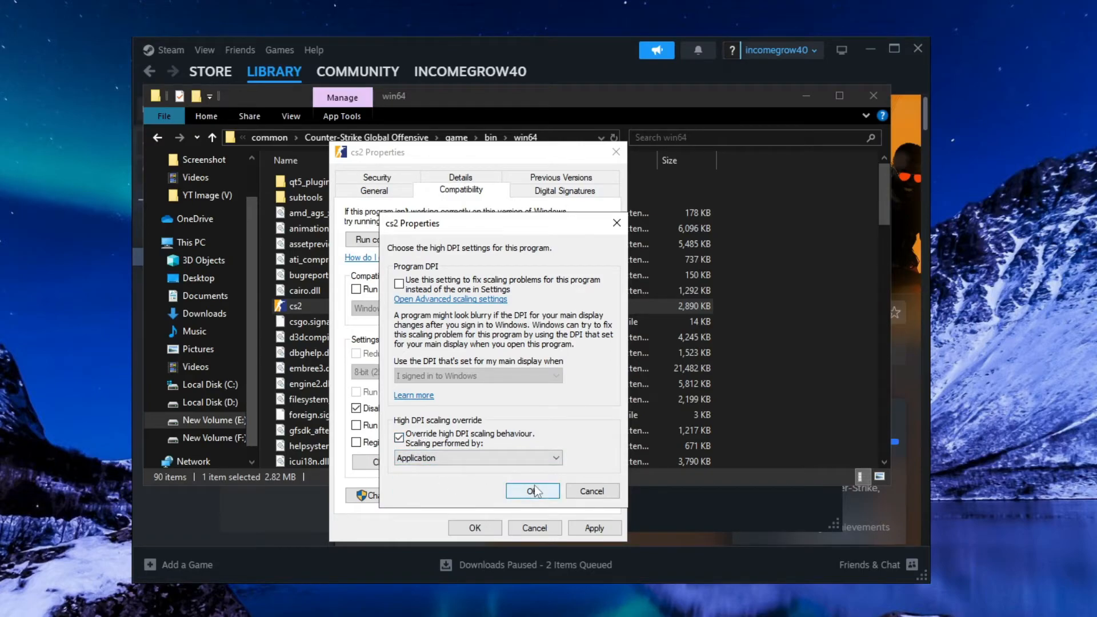
pyautogui.click(531, 490)
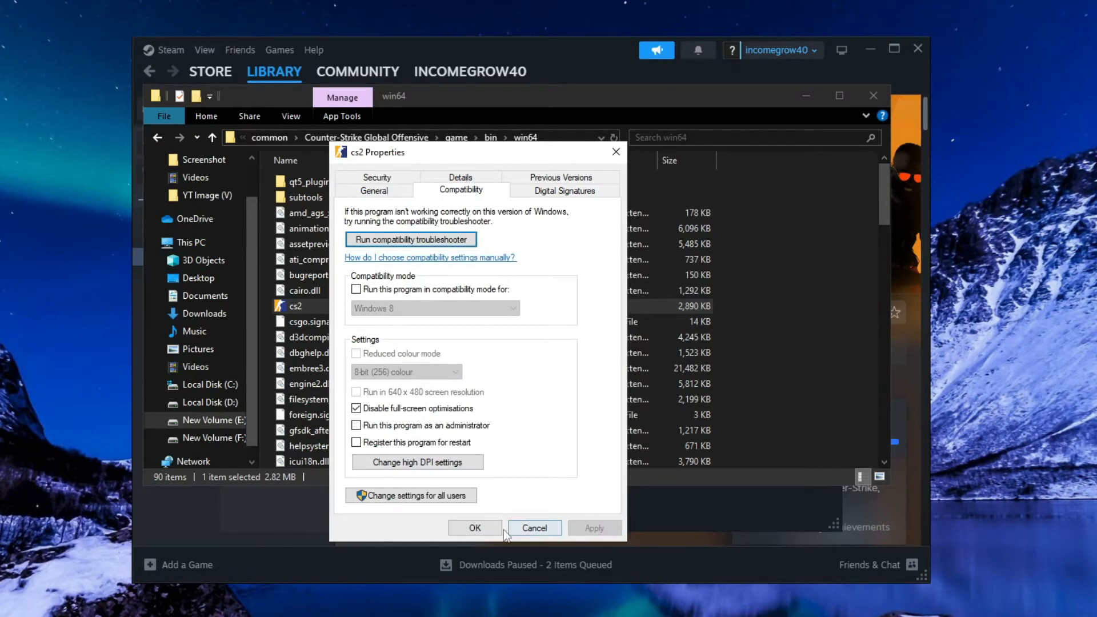
pyautogui.click(474, 528)
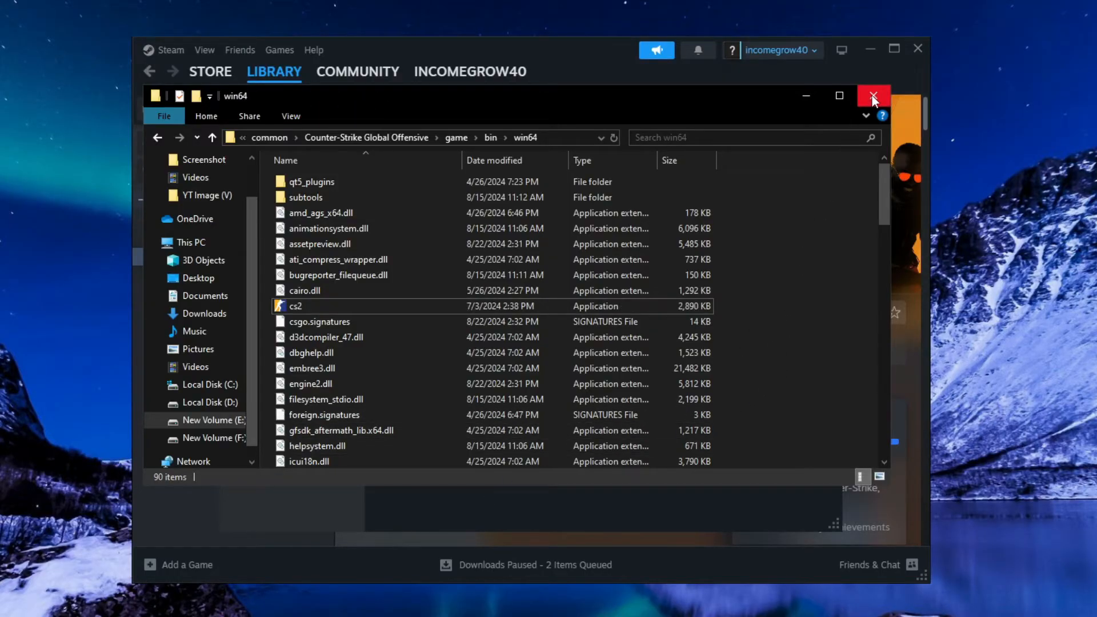
# - Merge CsGo 2 High Priority.reg from the Fix Error folder into the registry, confirming UAC
pyautogui.click(873, 96)
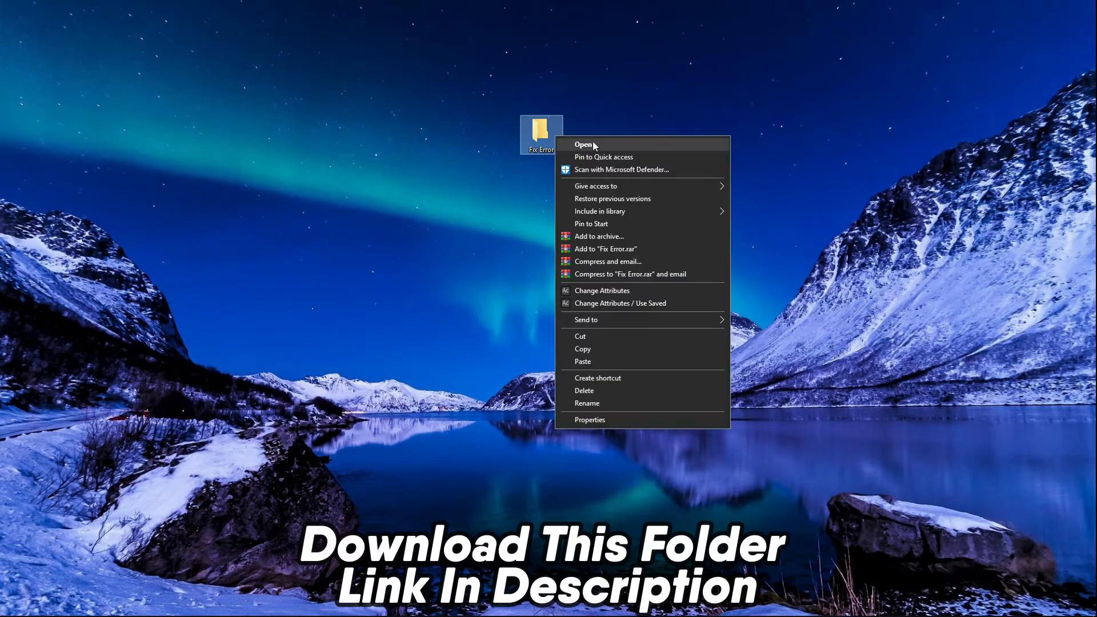
pyautogui.click(584, 145)
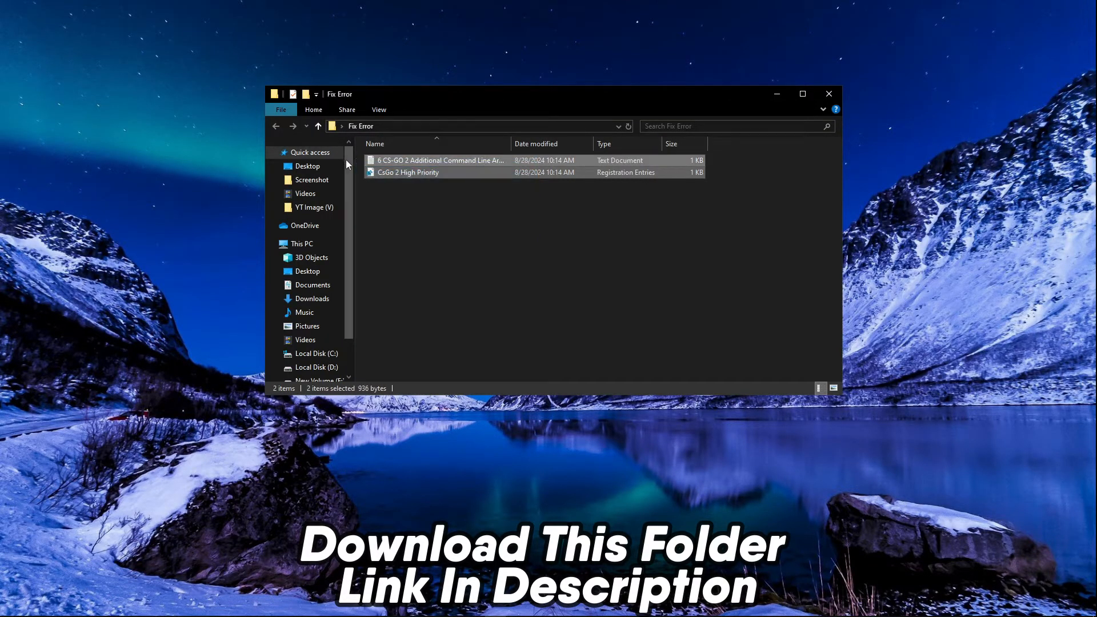
pyautogui.click(408, 173)
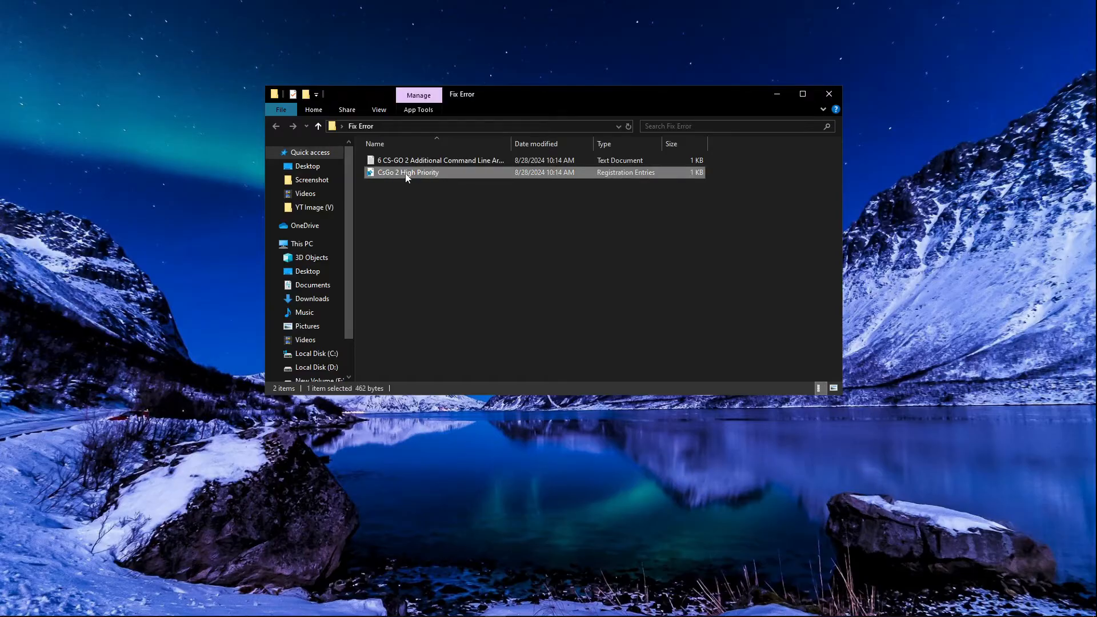
pyautogui.doubleClick(408, 173)
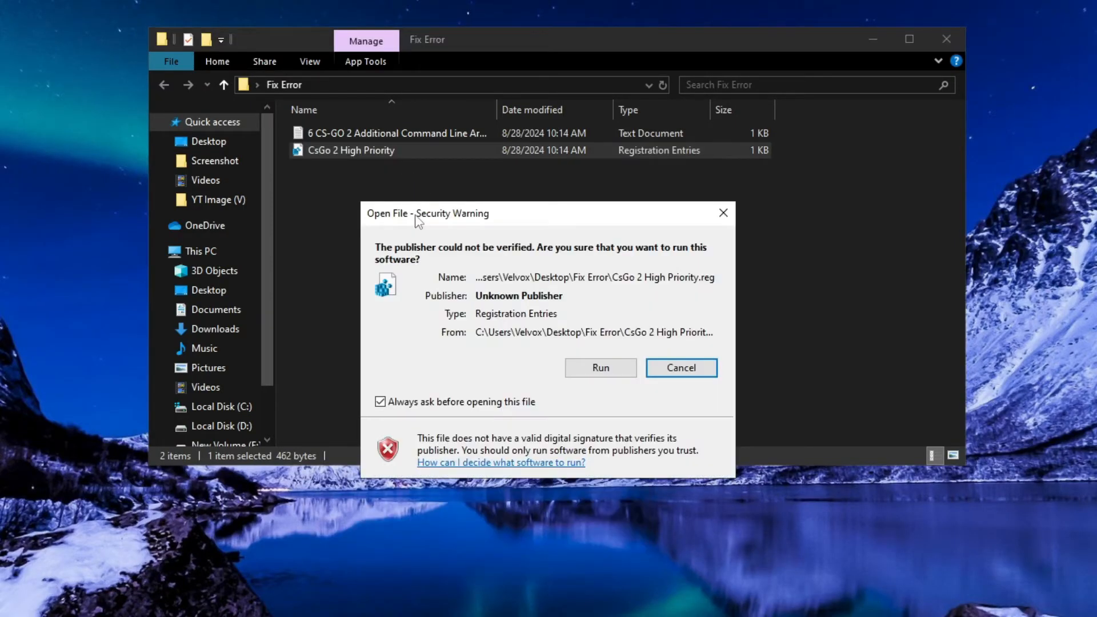
pyautogui.click(599, 366)
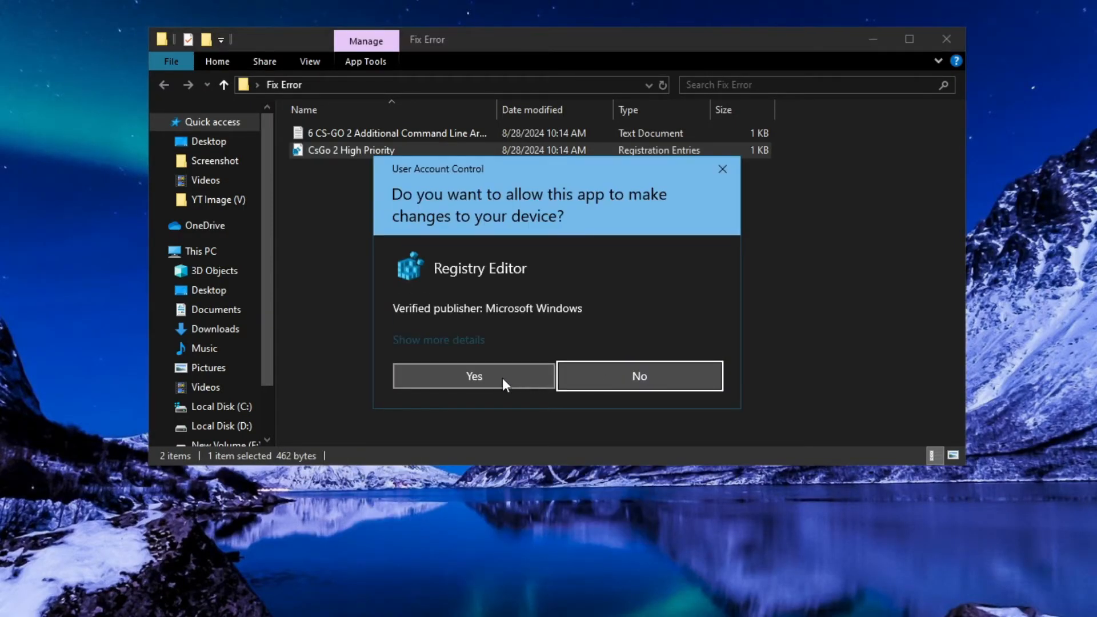
pyautogui.click(473, 376)
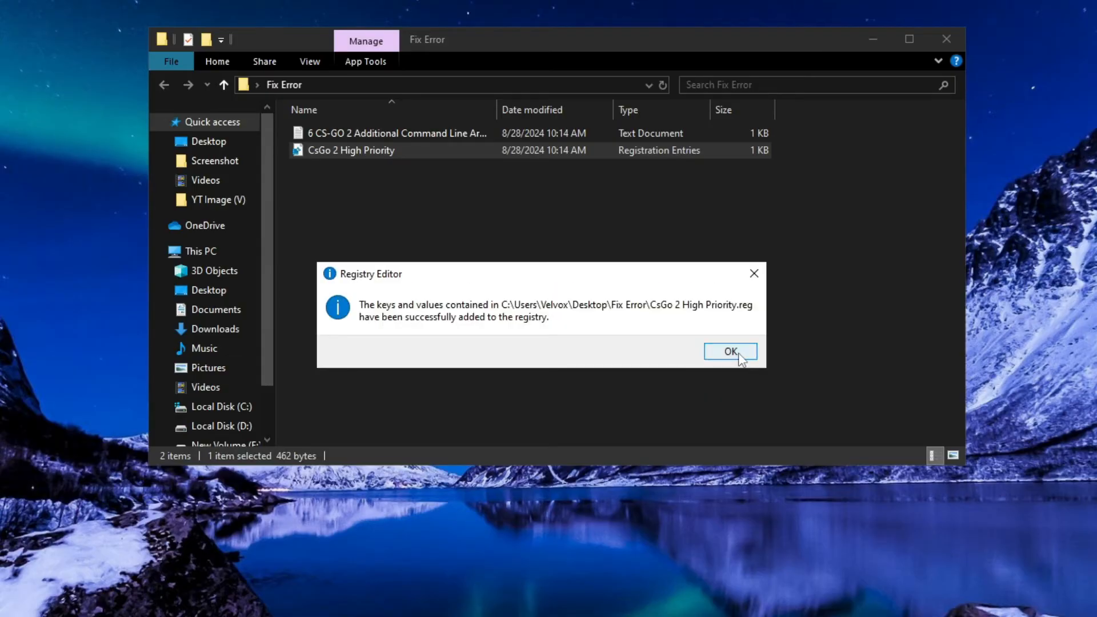
pyautogui.click(730, 351)
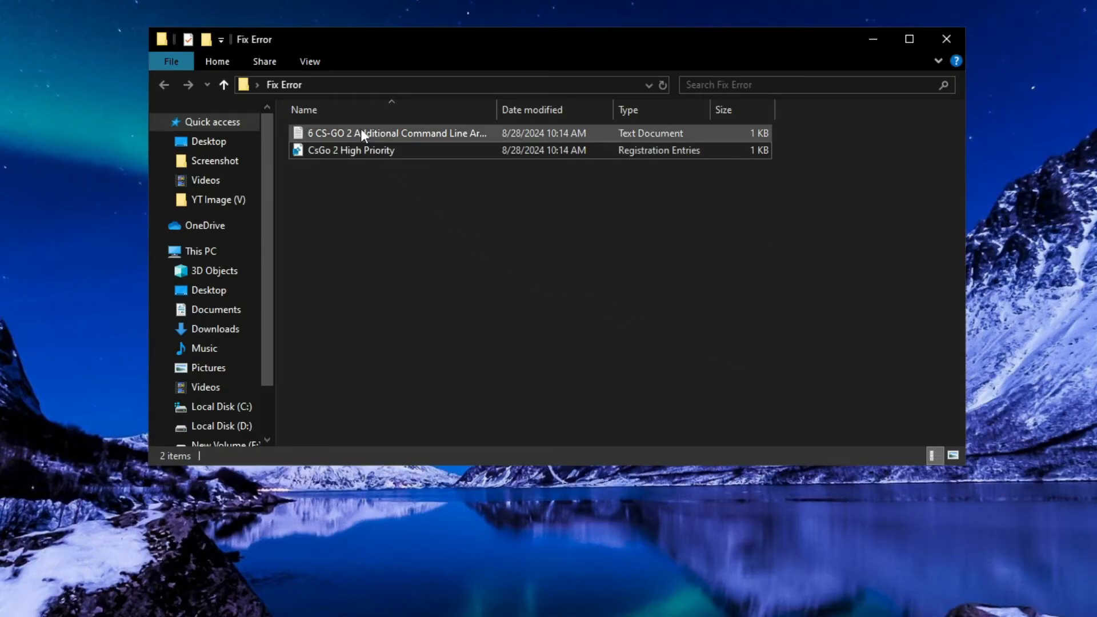
# - Open the 6 CS-GO 2 Additional Command Line Arguments text file
pyautogui.rightClick(364, 134)
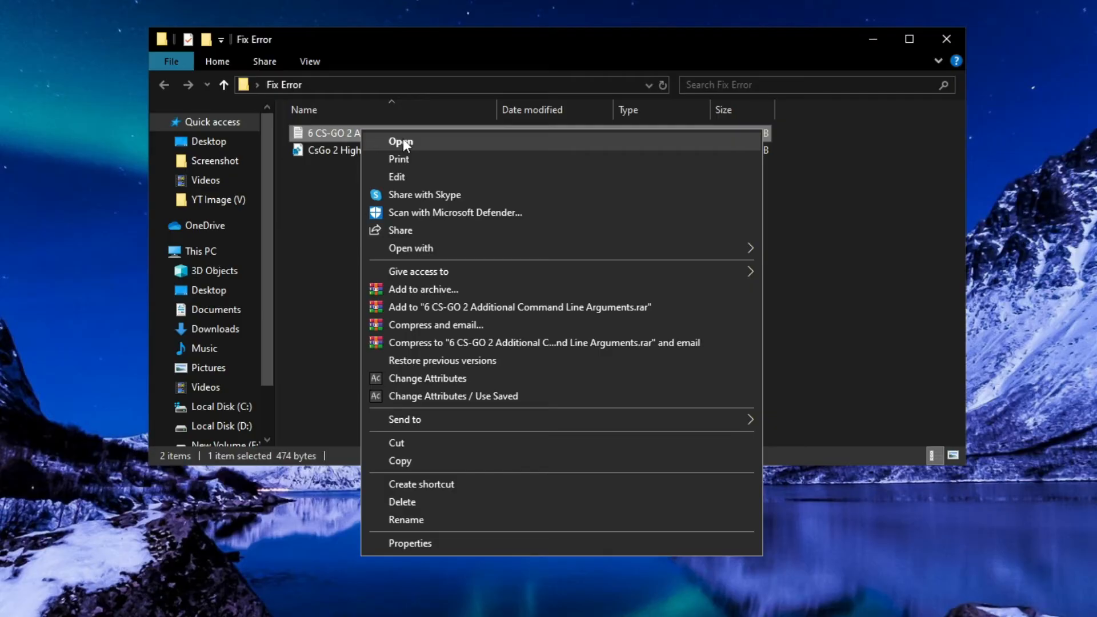
pyautogui.click(401, 141)
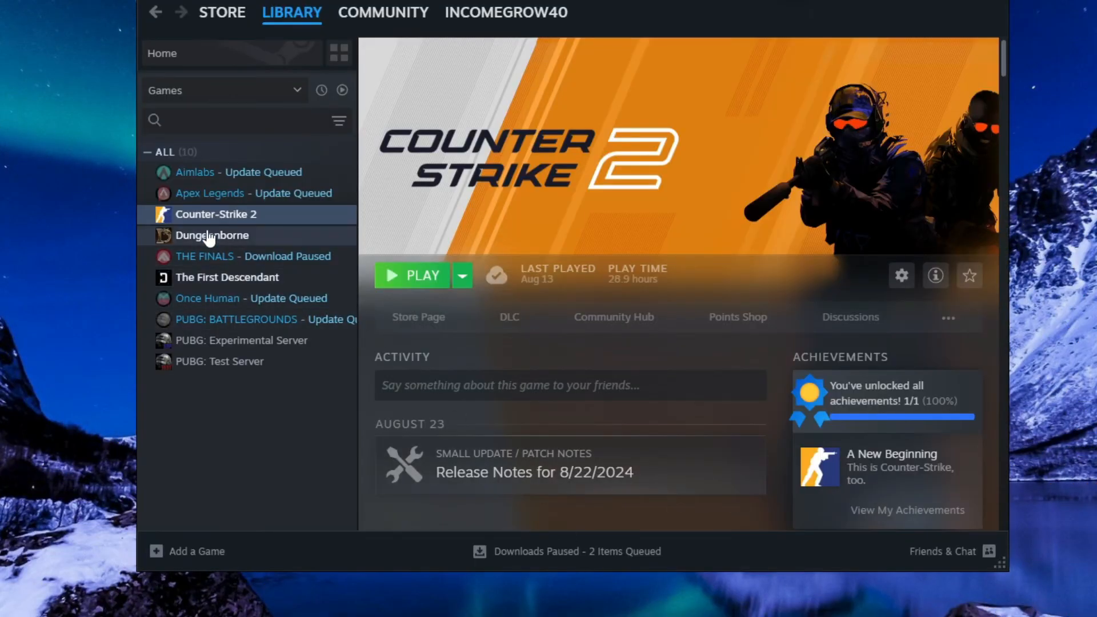
# - Set Counter-Strike 2's launch options to -novid -high -console -tickrate 128 +fps_max 0 -forcenovsync
pyautogui.rightClick(215, 213)
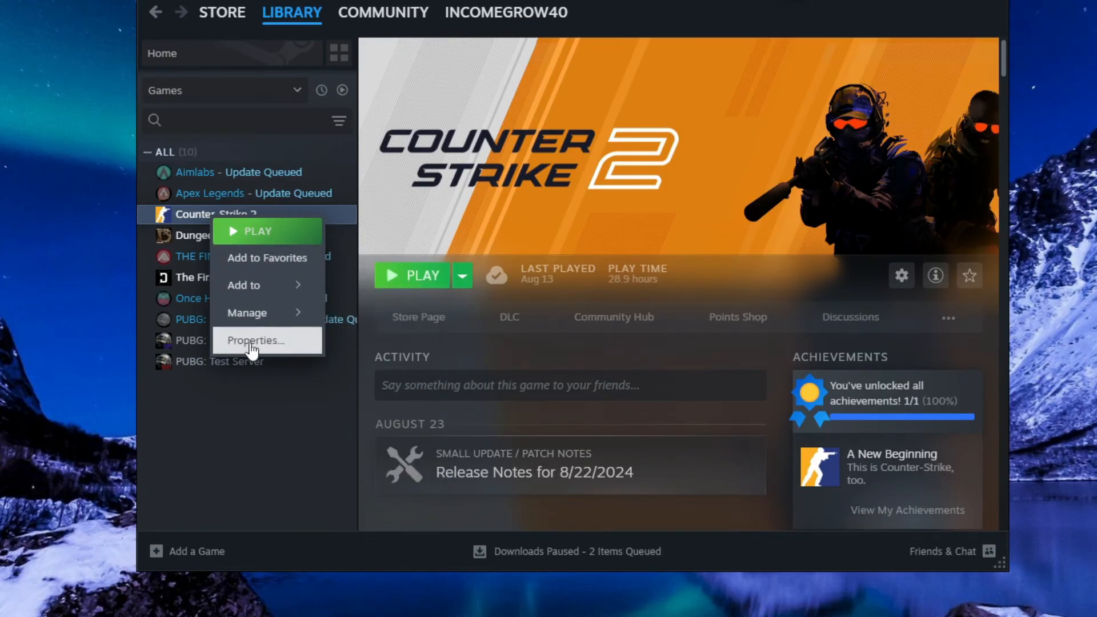
pyautogui.click(256, 341)
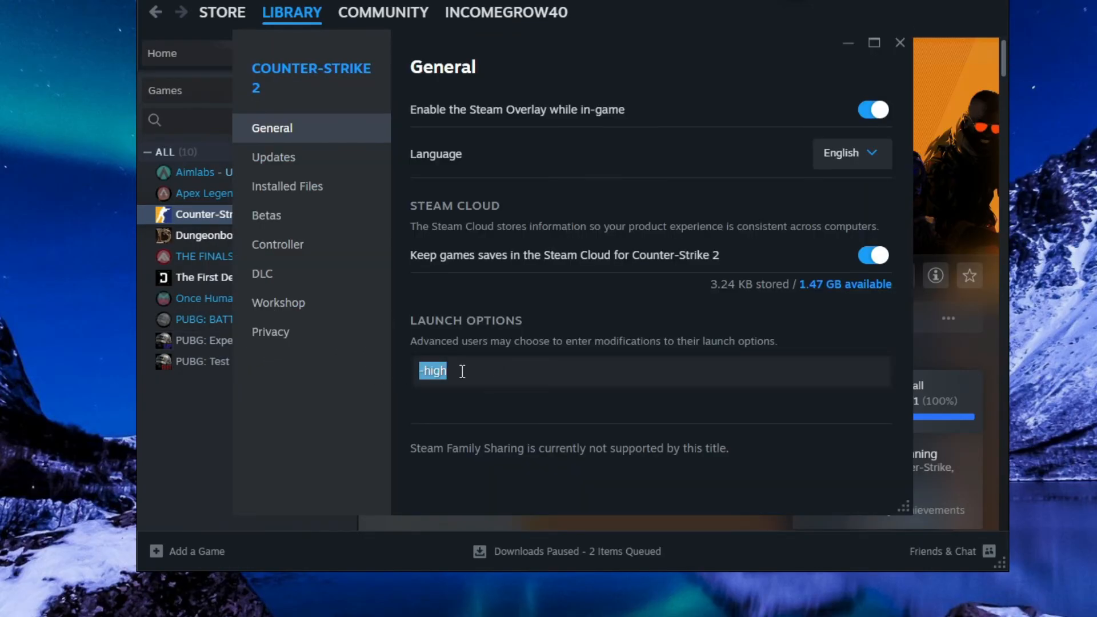
pyautogui.write('-novid -high -console -tickrate 128 +fps_max 0 -forcenovsync')
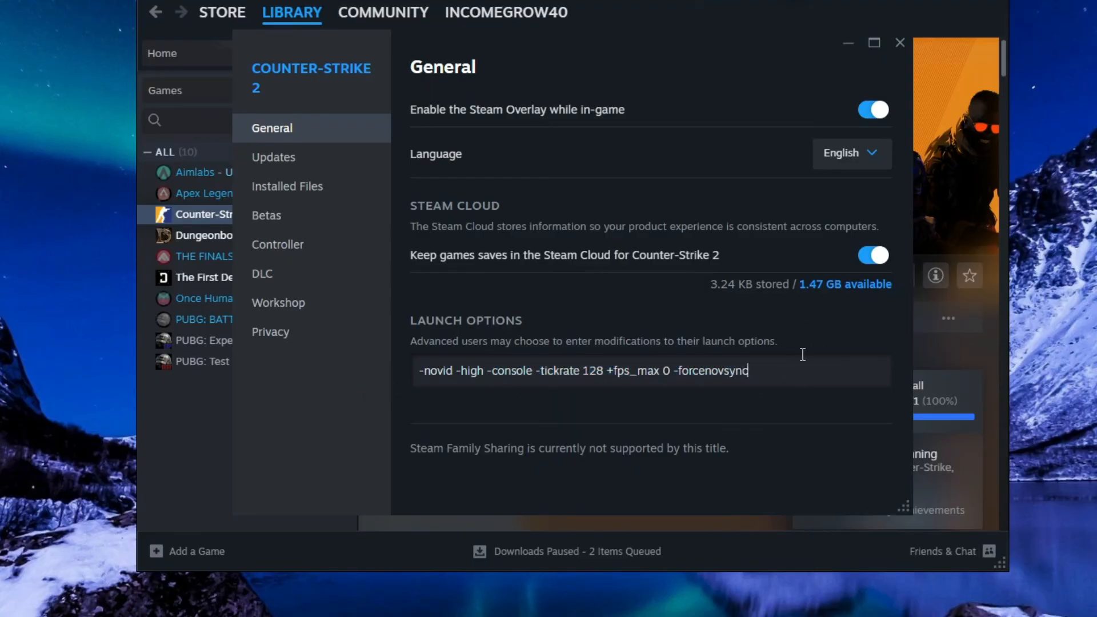
pyautogui.moveTo(899, 42)
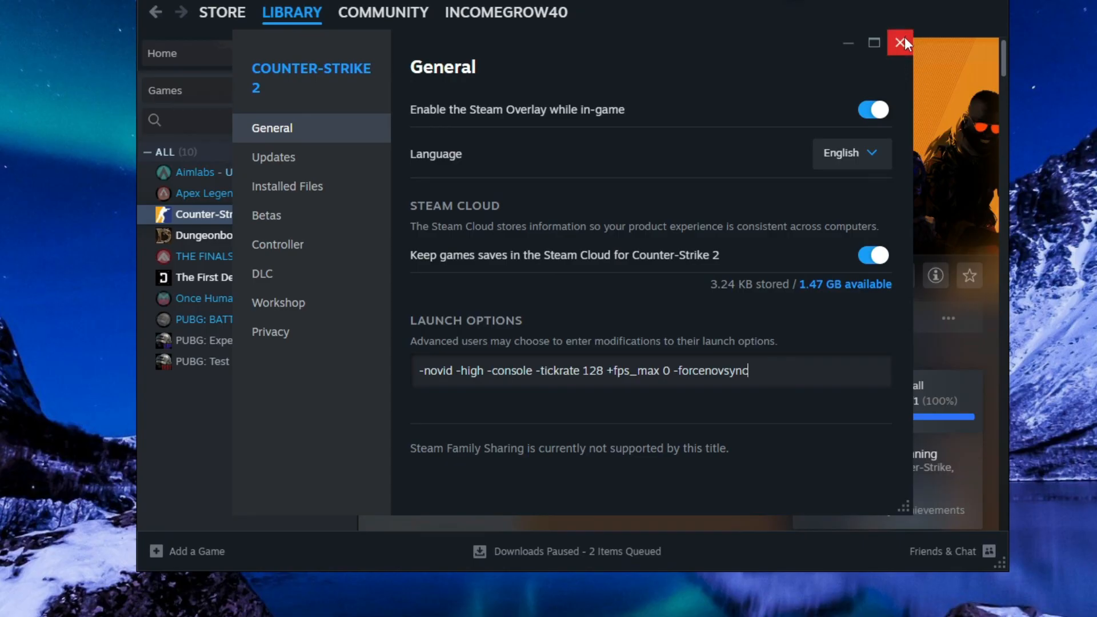
pyautogui.click(900, 42)
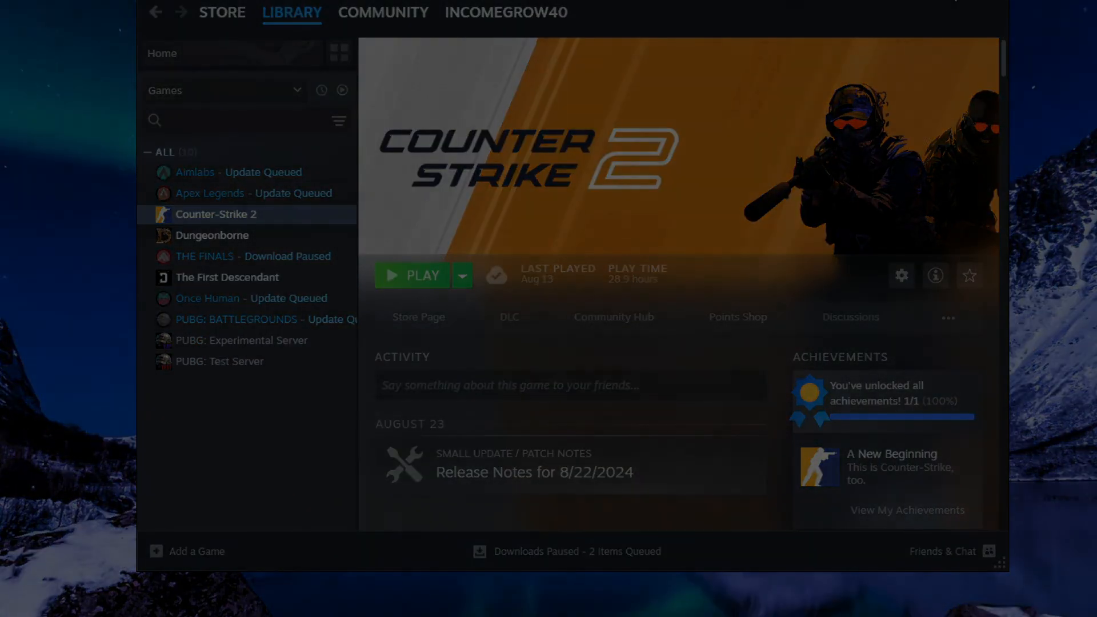